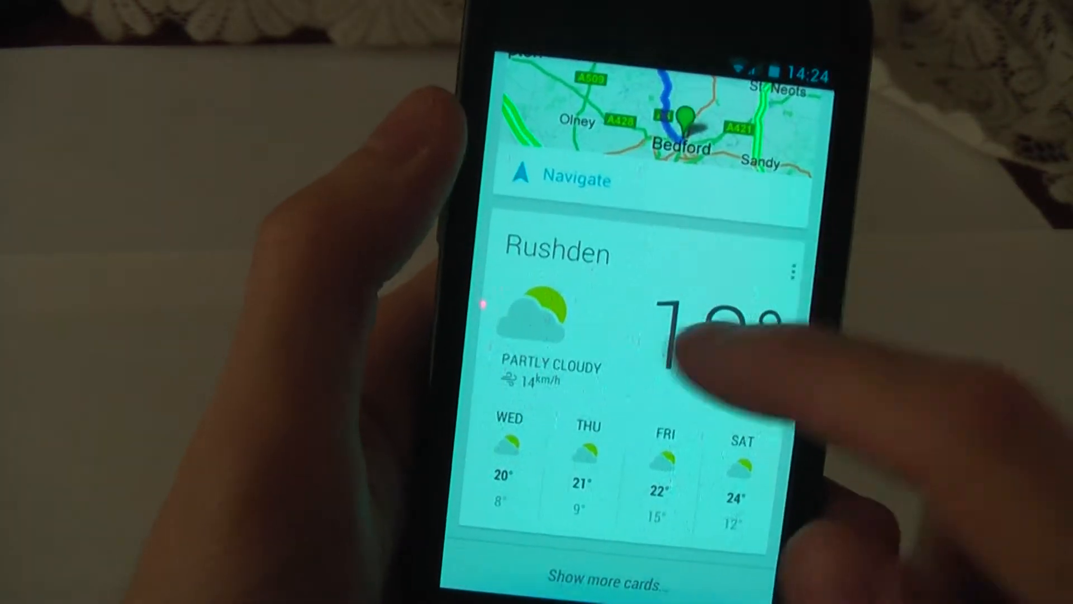
scroll("down", 3)
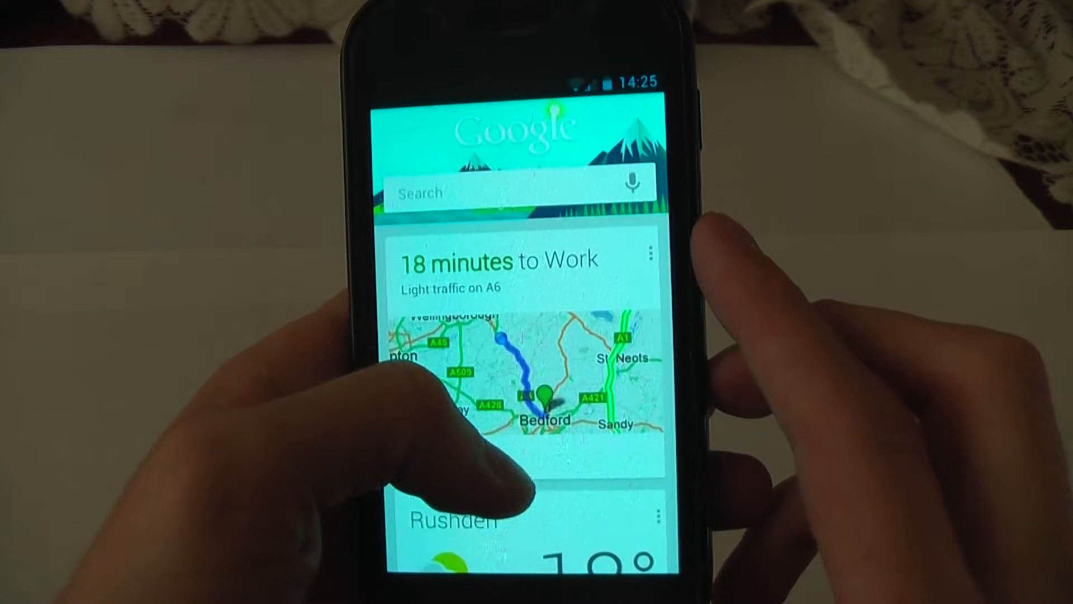
scroll("up", 3)
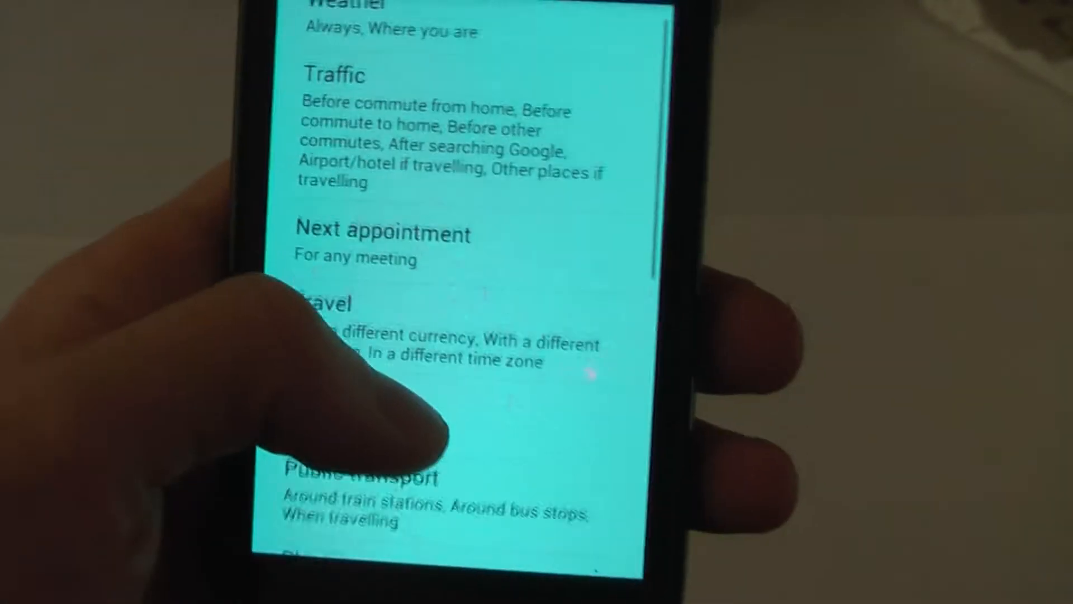
scroll("down", 3)
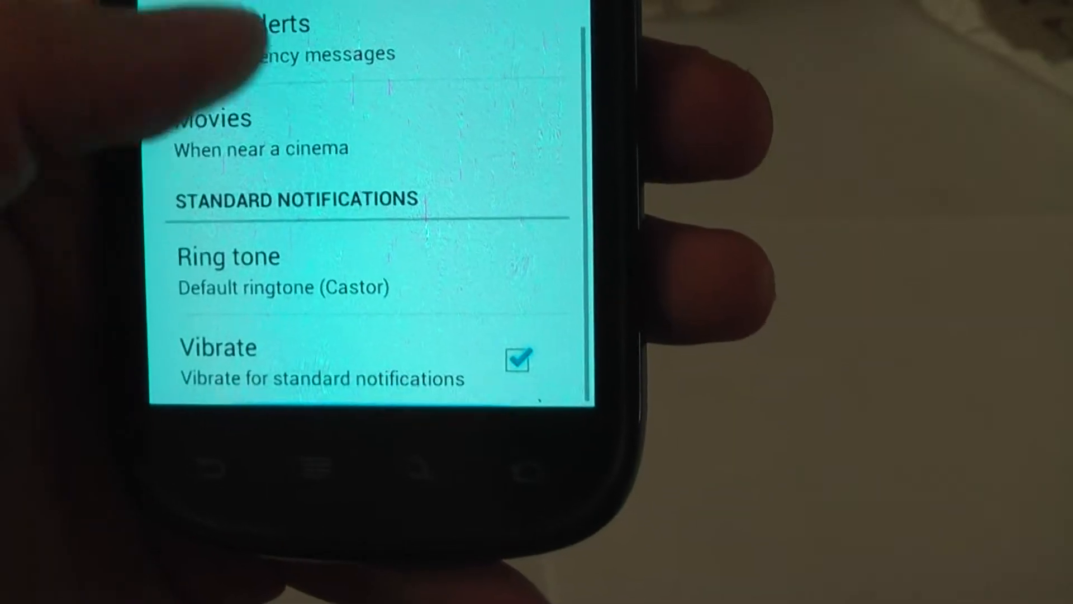